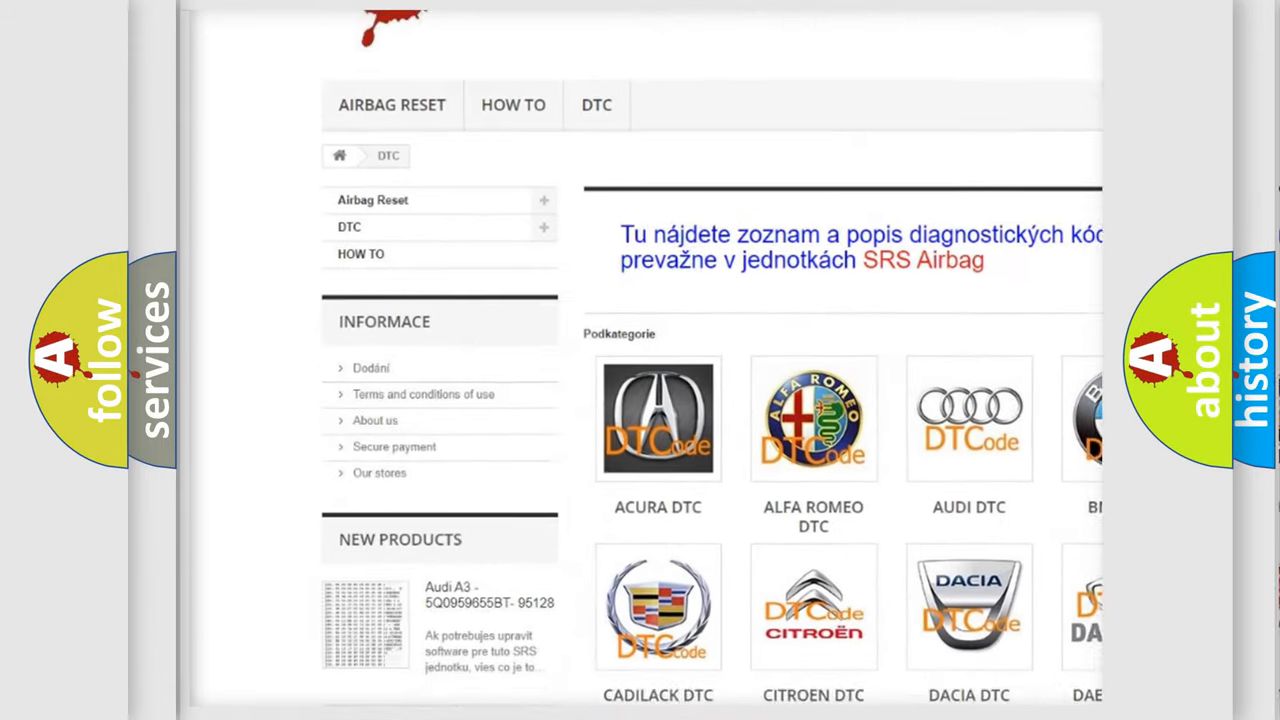
scroll("down", 3)
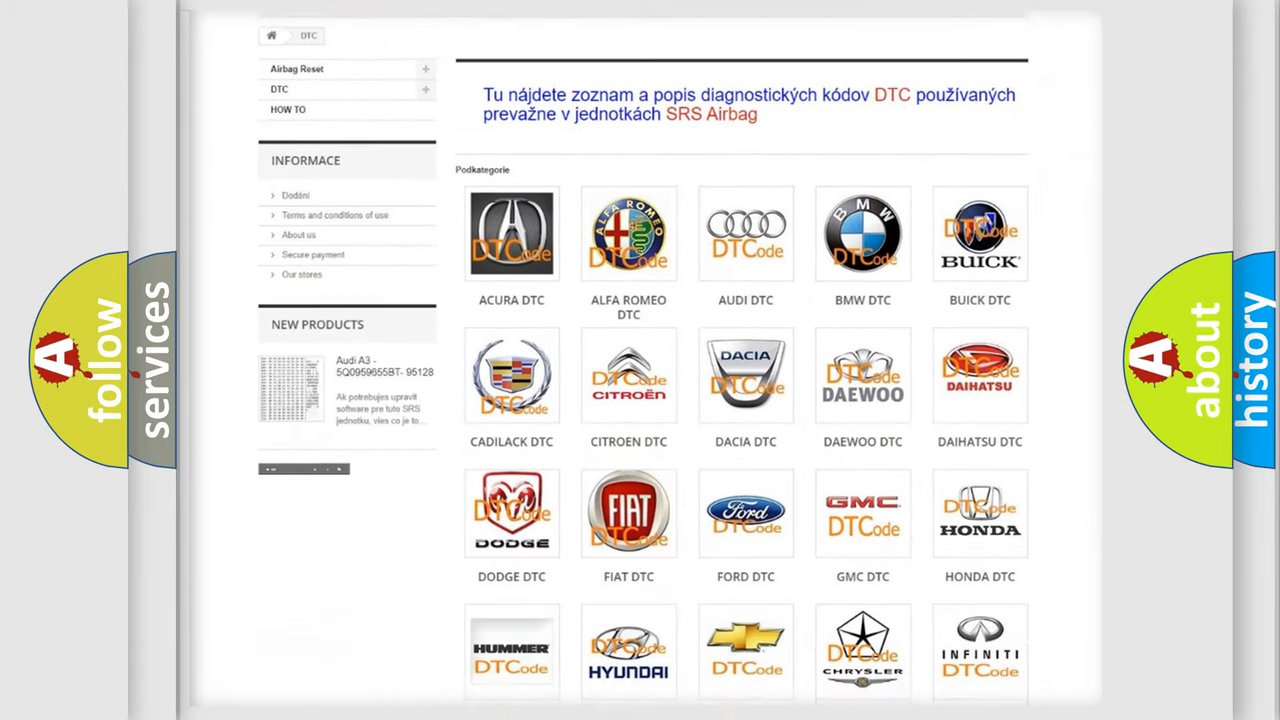
scroll("down", 3)
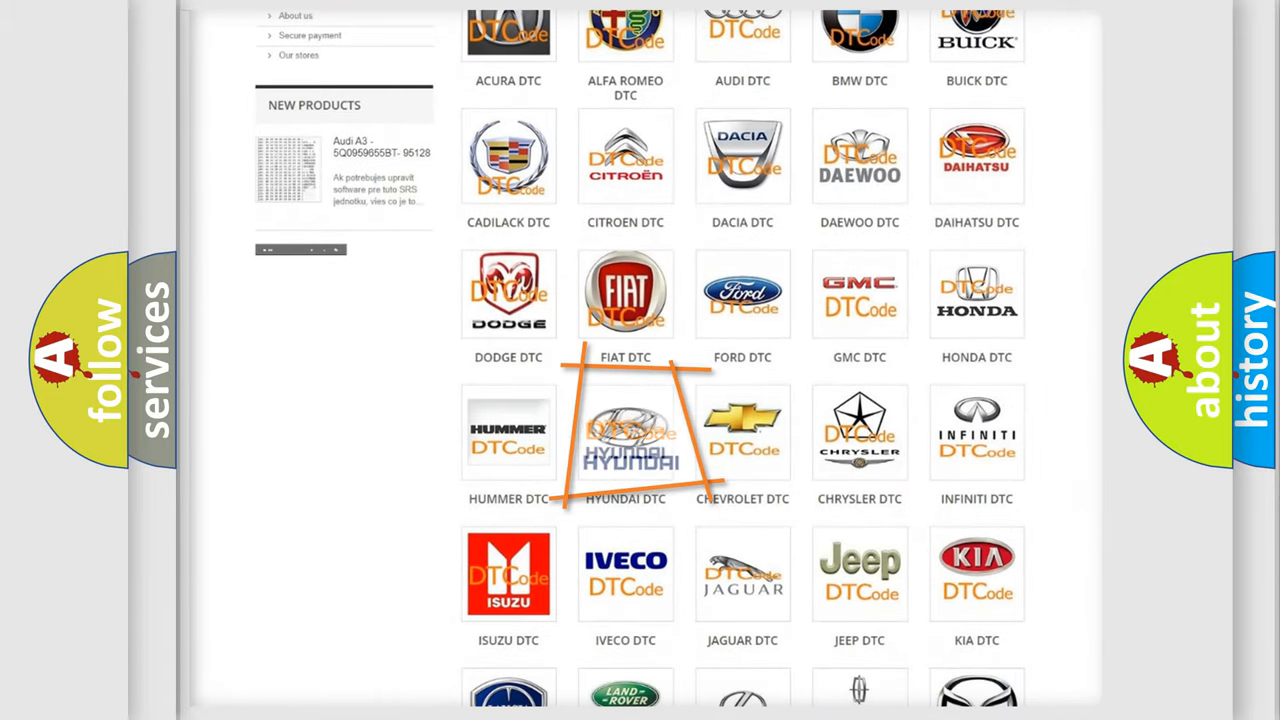